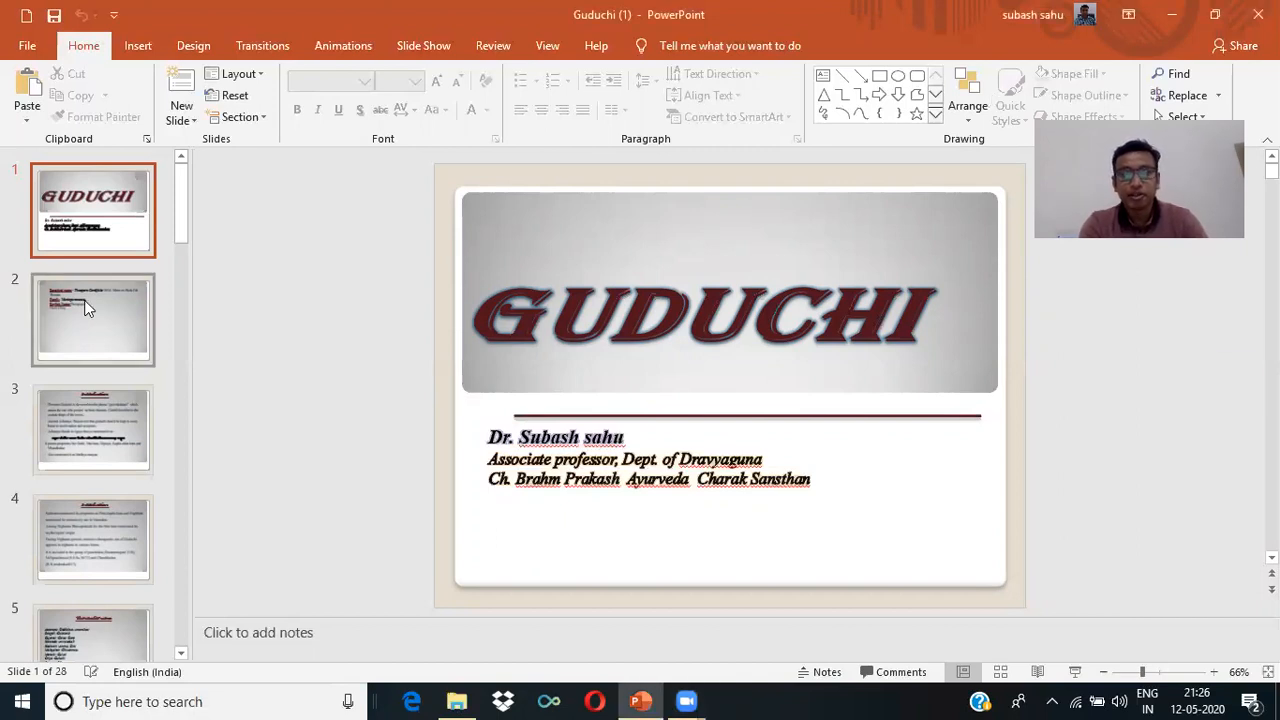
# Show slide 2 with Guduchi's botanical name, family, English and Hindi names
pyautogui.click(92, 320)
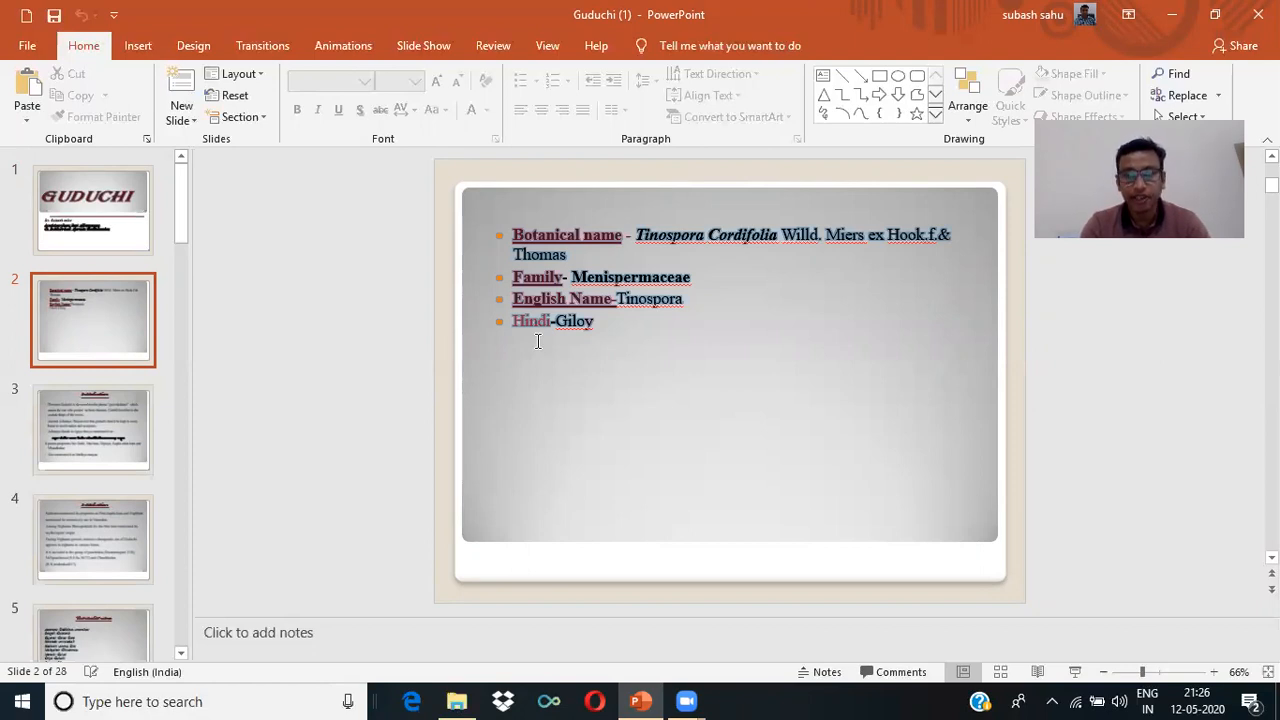
# Show slide 3, the Introduction on the origin of the name Guduchi
pyautogui.click(92, 428)
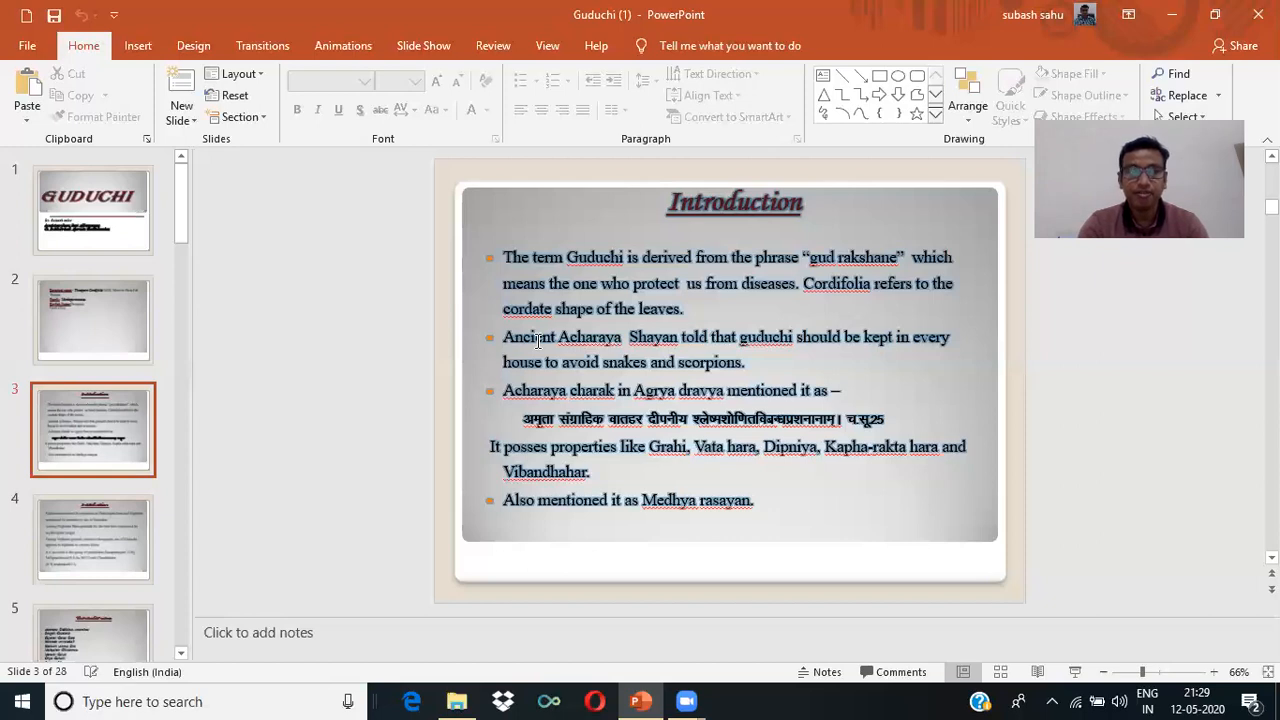
pyautogui.click(92, 540)
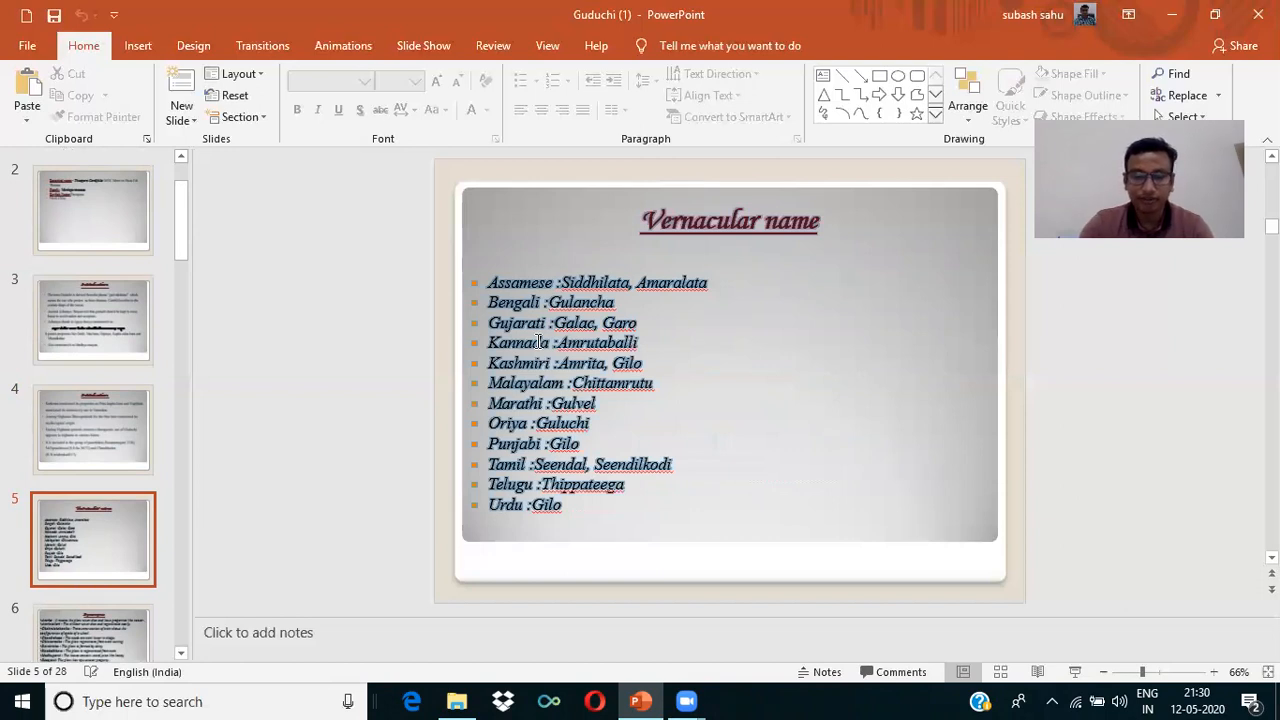
pyautogui.click(92, 538)
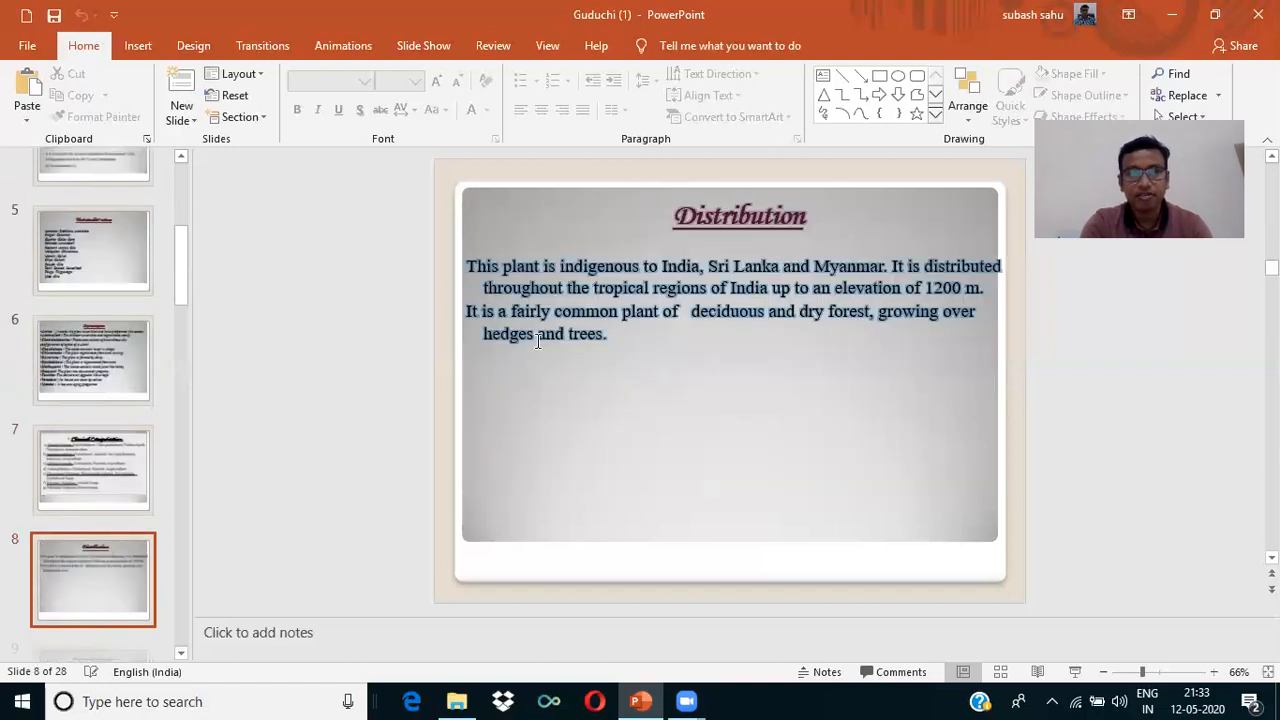
pyautogui.scroll(-3)
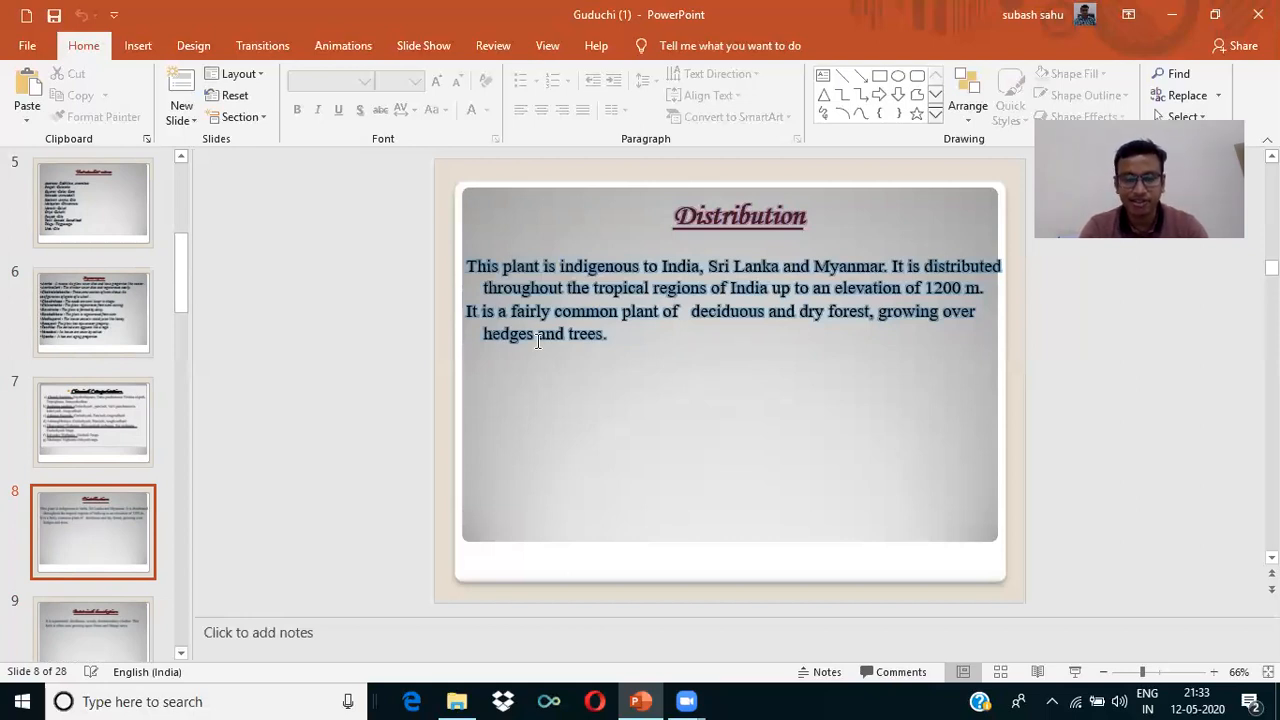
pyautogui.click(92, 532)
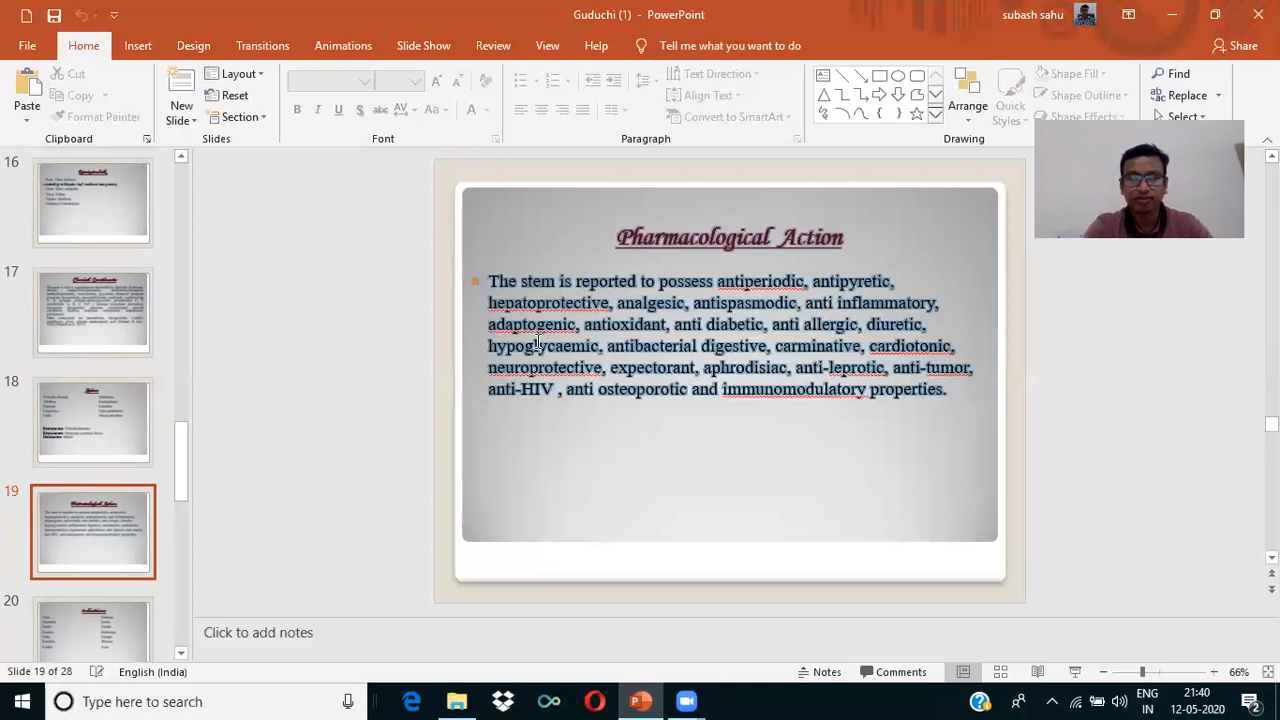
# Advance the deck to the next slide from the slide pane
pyautogui.click(92, 532)
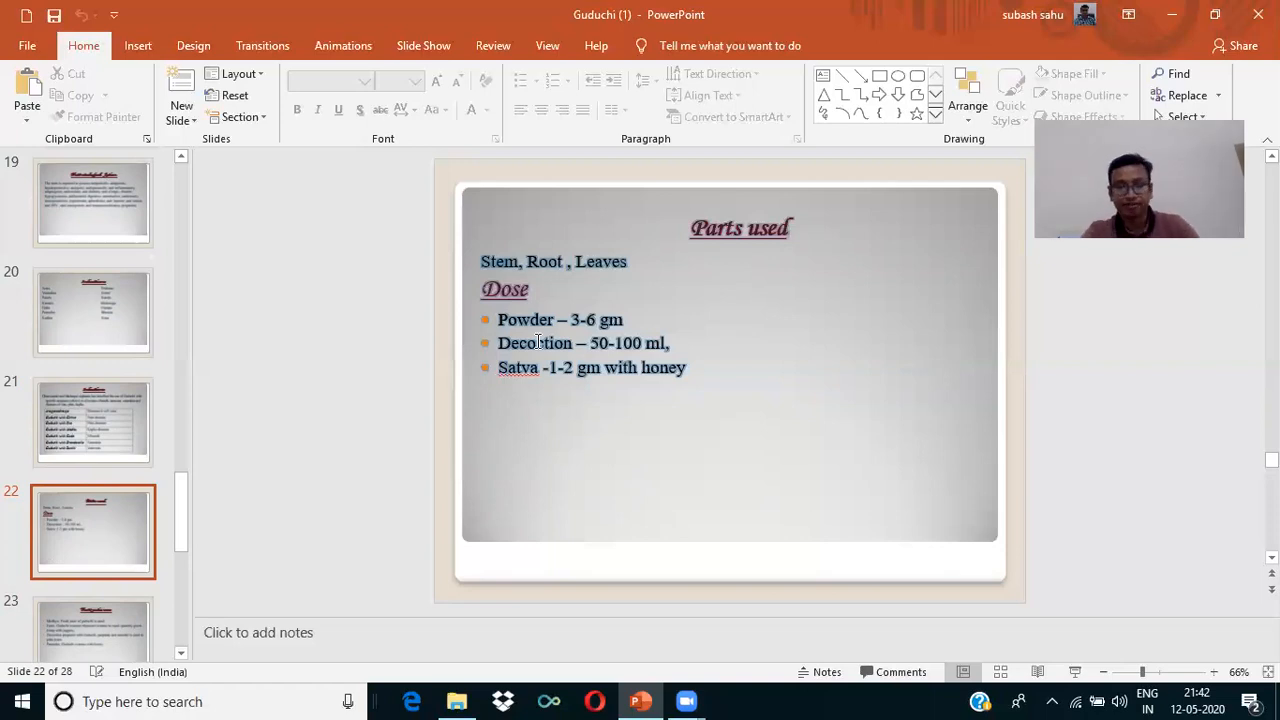
# Show slide 23, Therapeutic uses, covering Medhya, Jvara and Prameha remedies
pyautogui.click(92, 532)
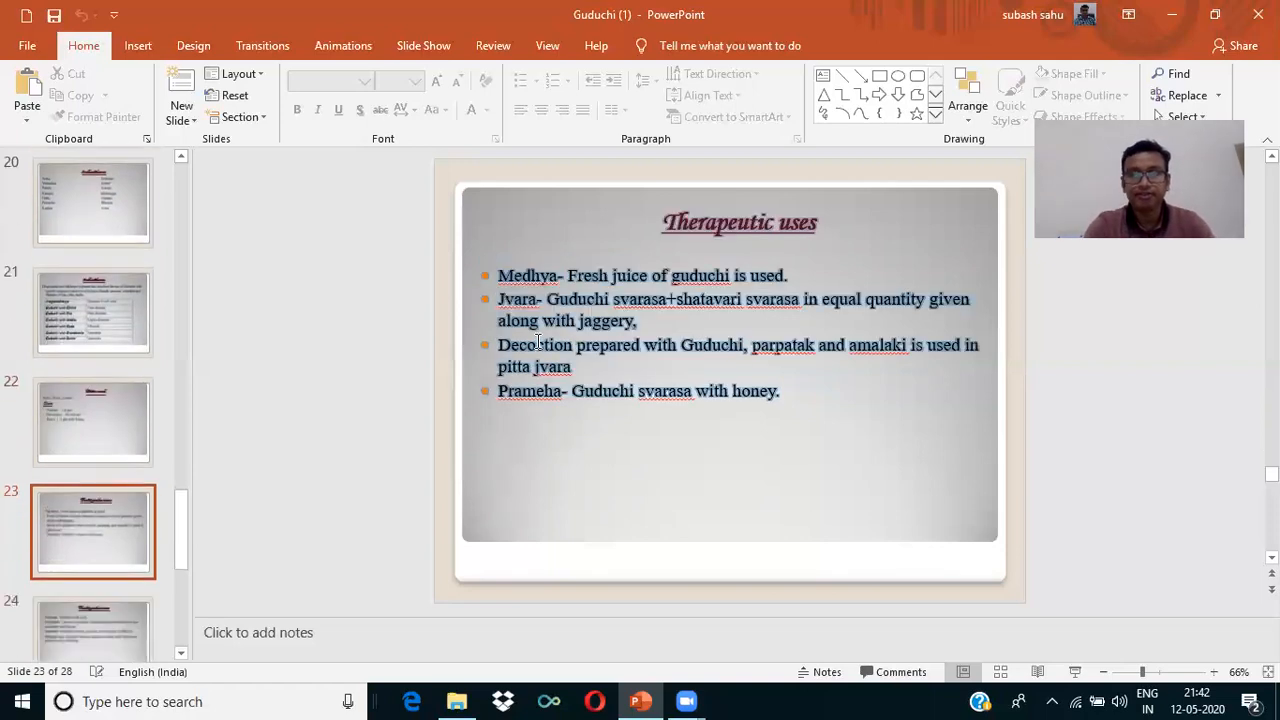